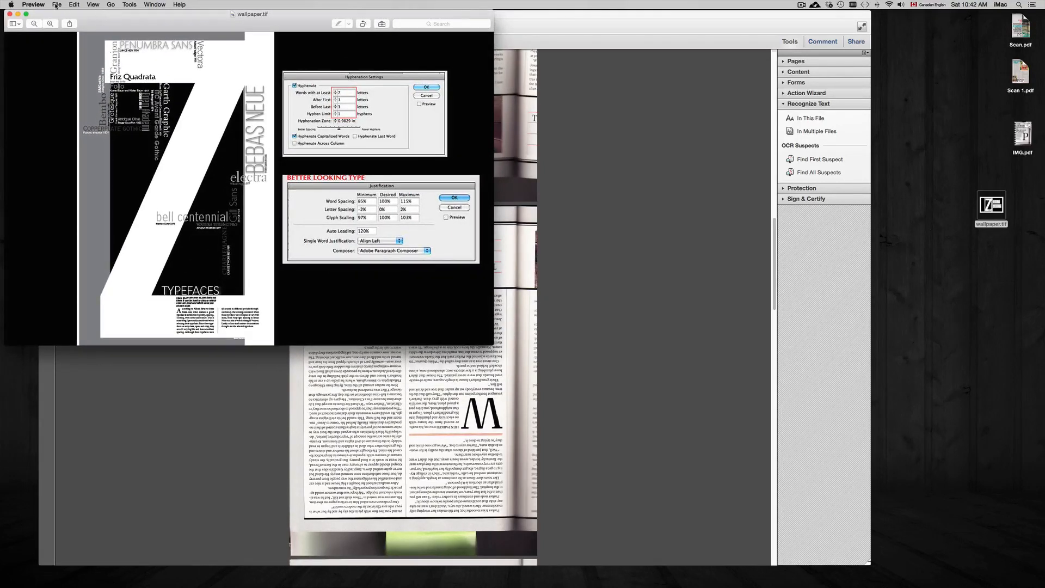
# Step: Close the wallpaper.tif window in Preview, leaving the scanned magazine PDF showing
pyautogui.click(57, 5)
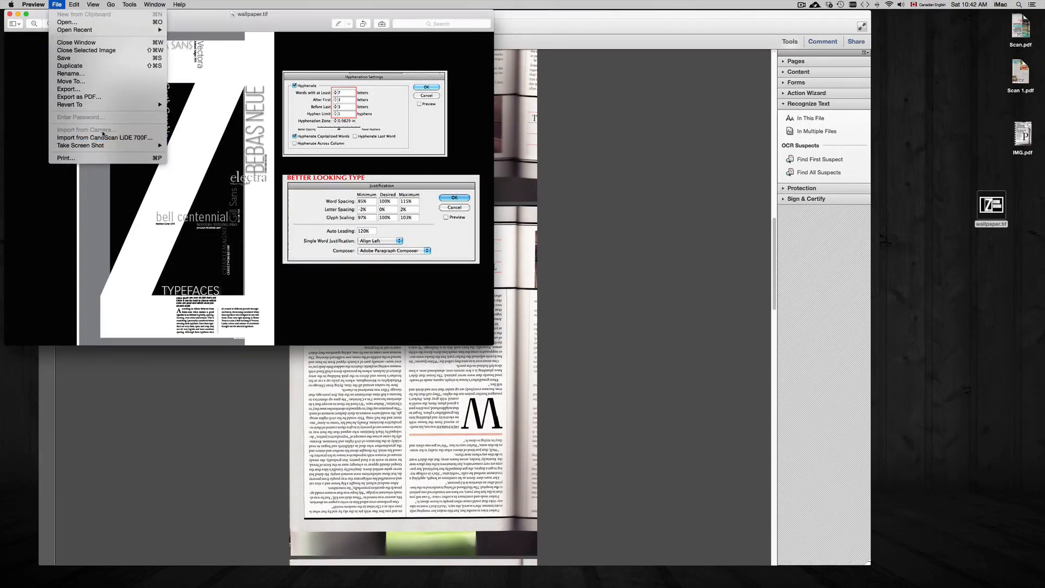
pyautogui.moveTo(79, 97)
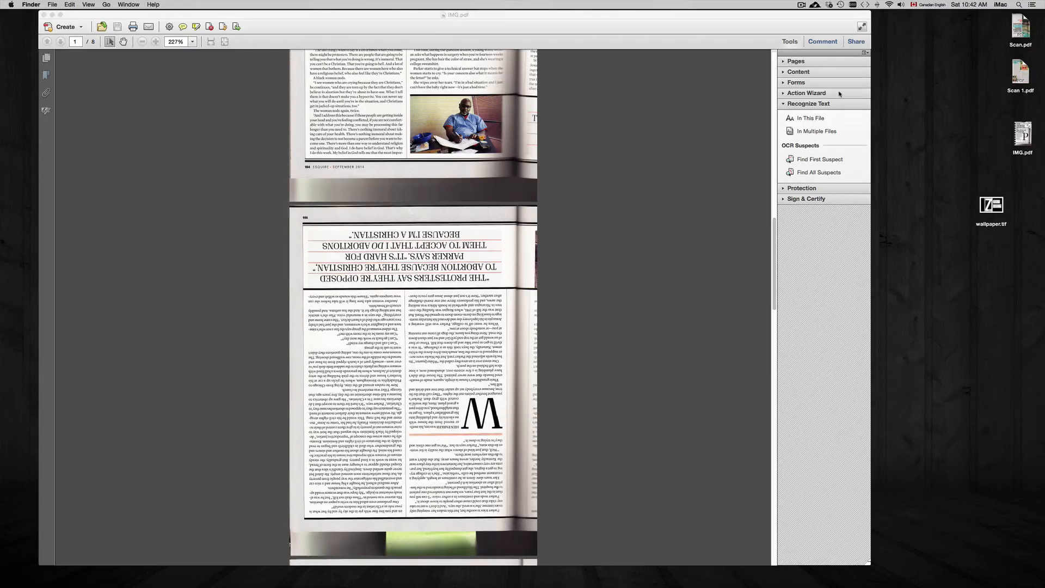
pyautogui.moveTo(799, 562)
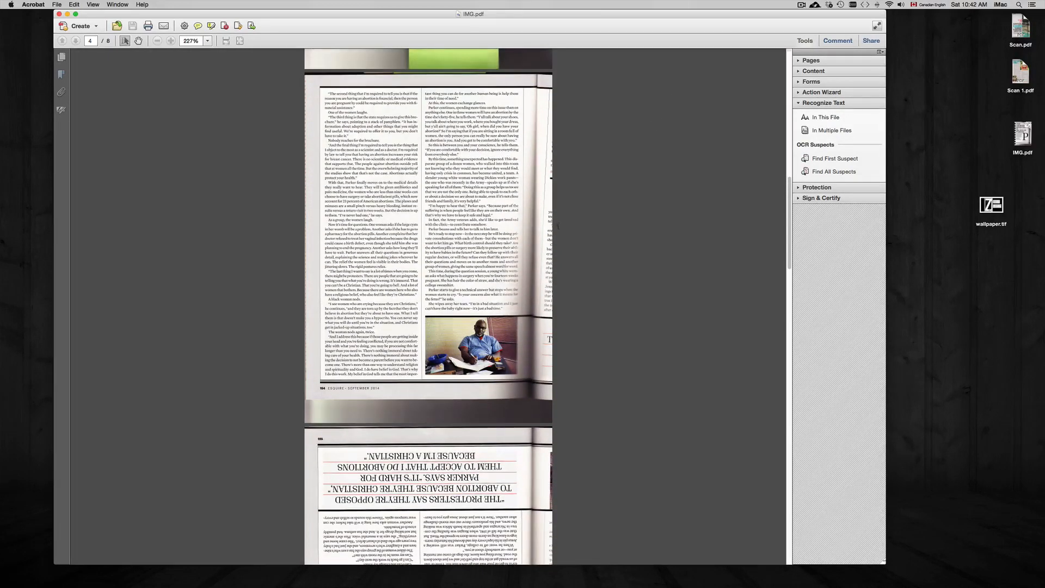
pyautogui.moveTo(431, 233); pyautogui.dragTo(509, 308)
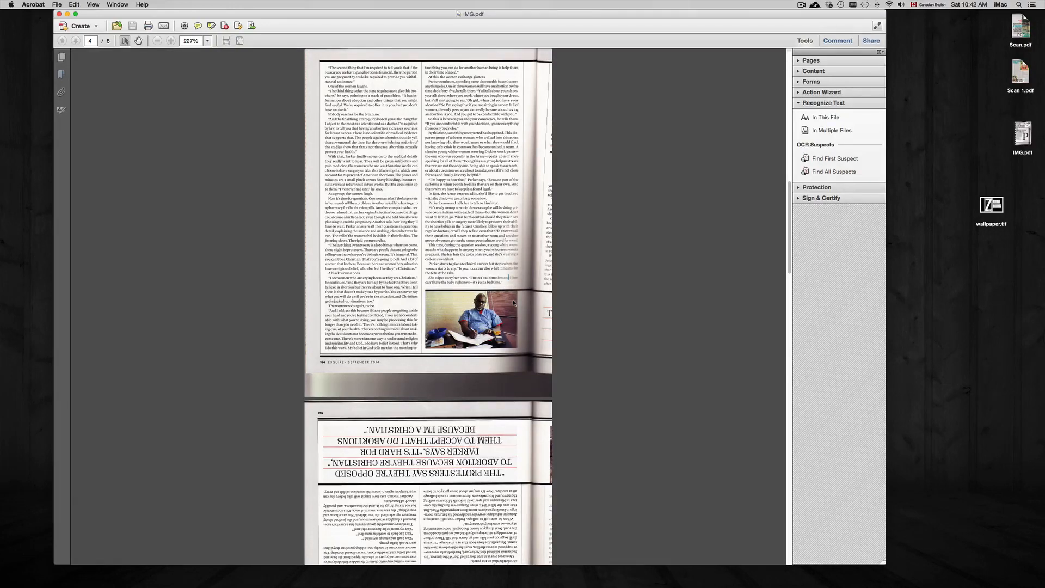
pyautogui.scroll(-3)
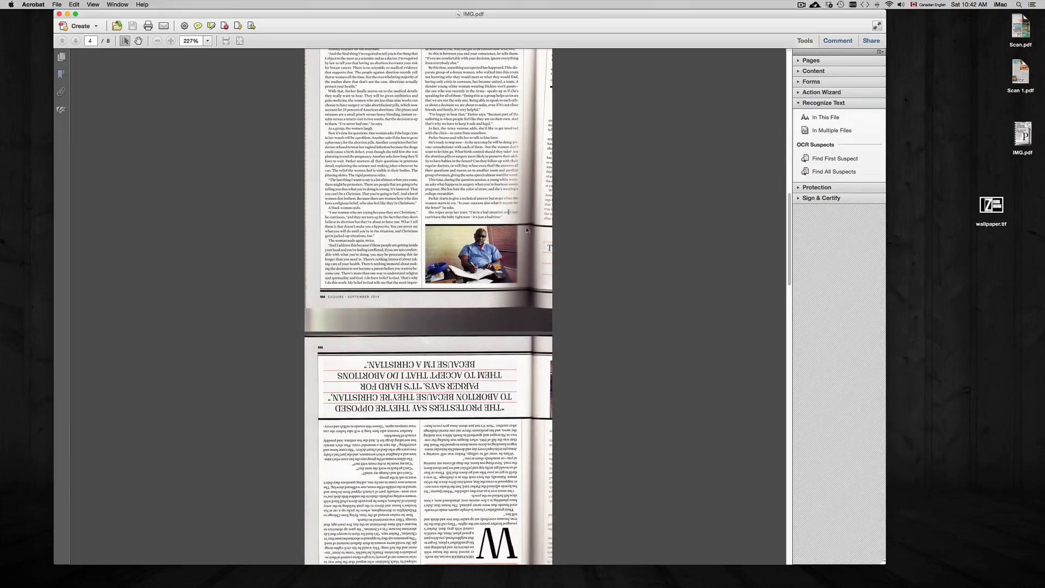
pyautogui.scroll(-3)
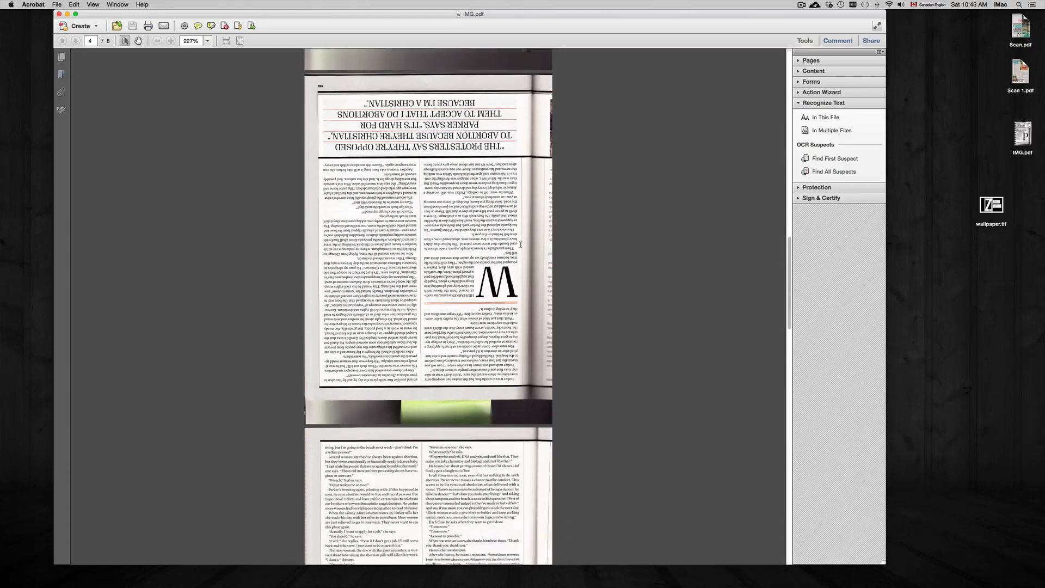
pyautogui.scroll(-3)
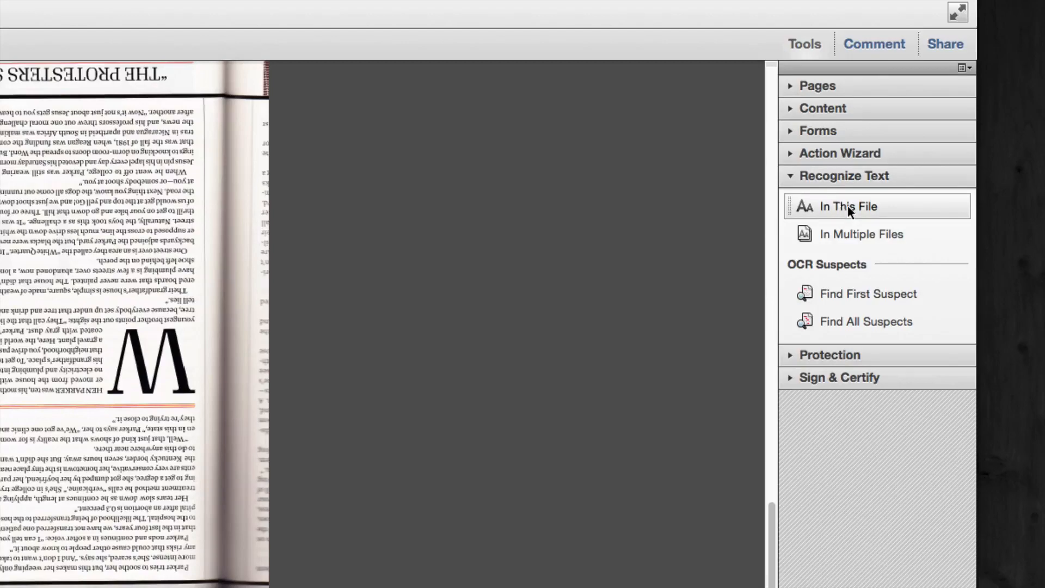
# Step: Start Recognize Text In This File for the scanned magazine PDF
pyautogui.click(847, 205)
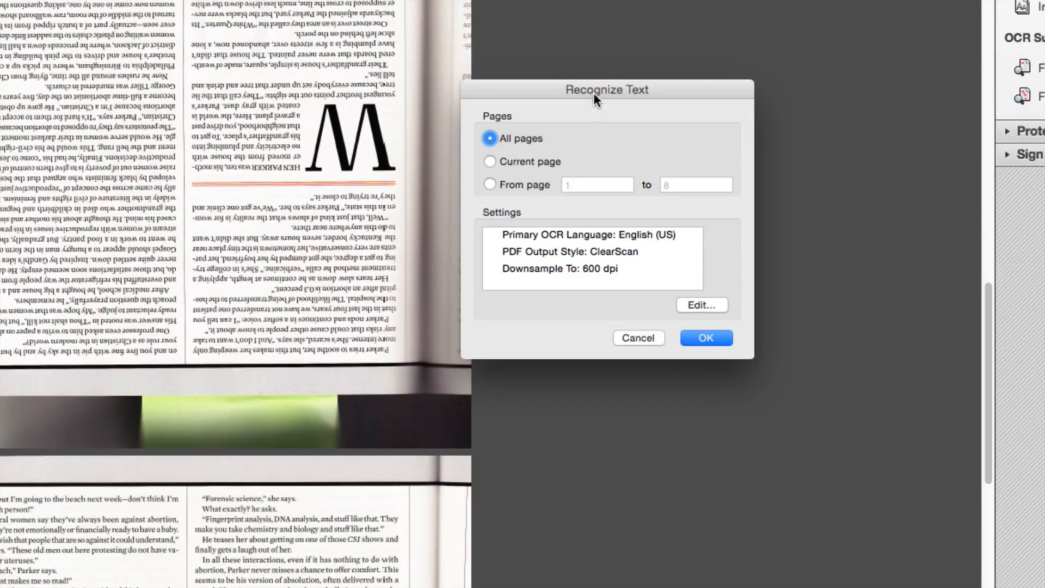
pyautogui.moveTo(278, 135)
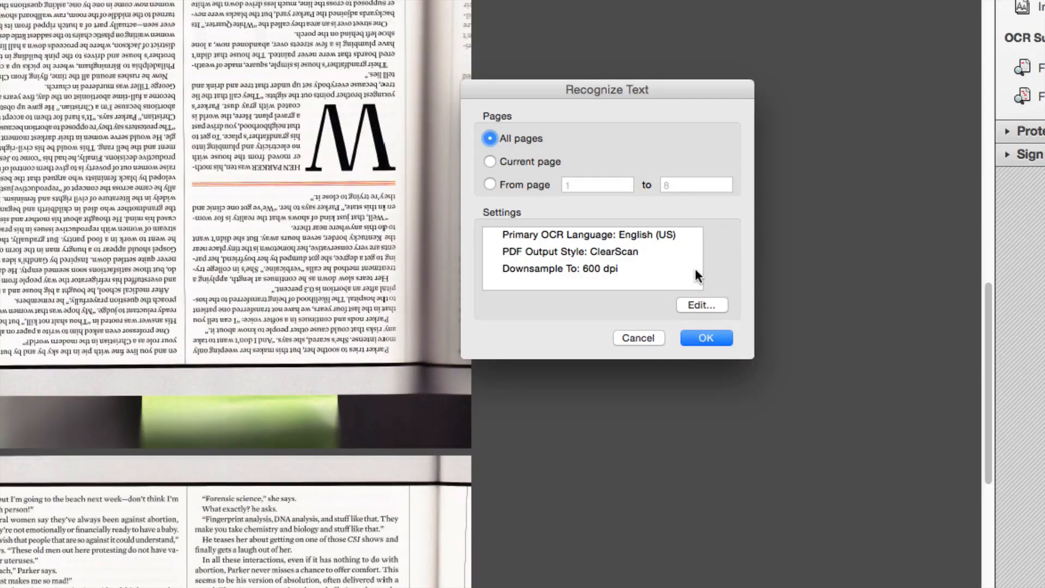
pyautogui.moveTo(767, 233)
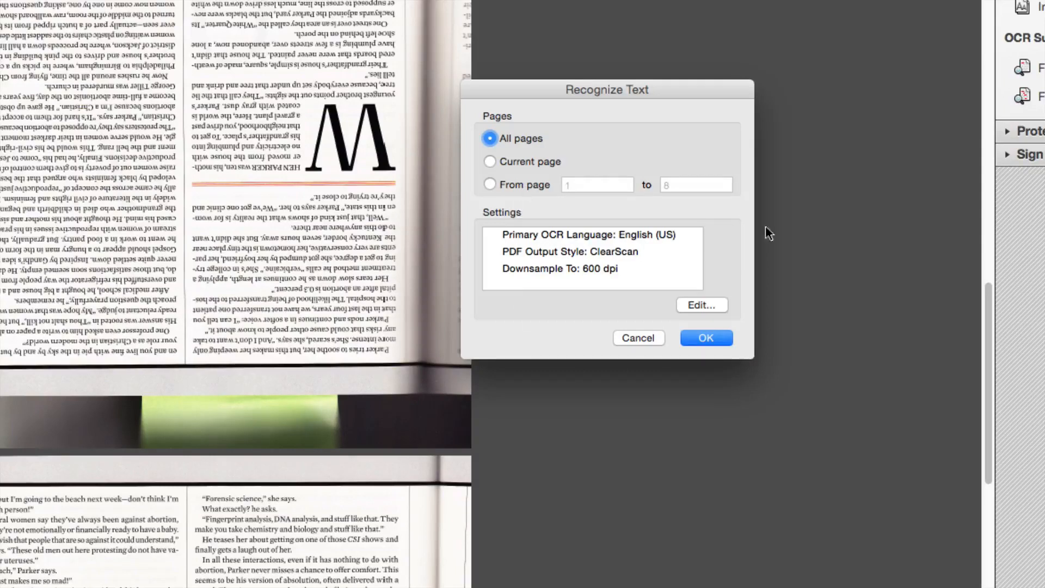
pyautogui.moveTo(733, 279)
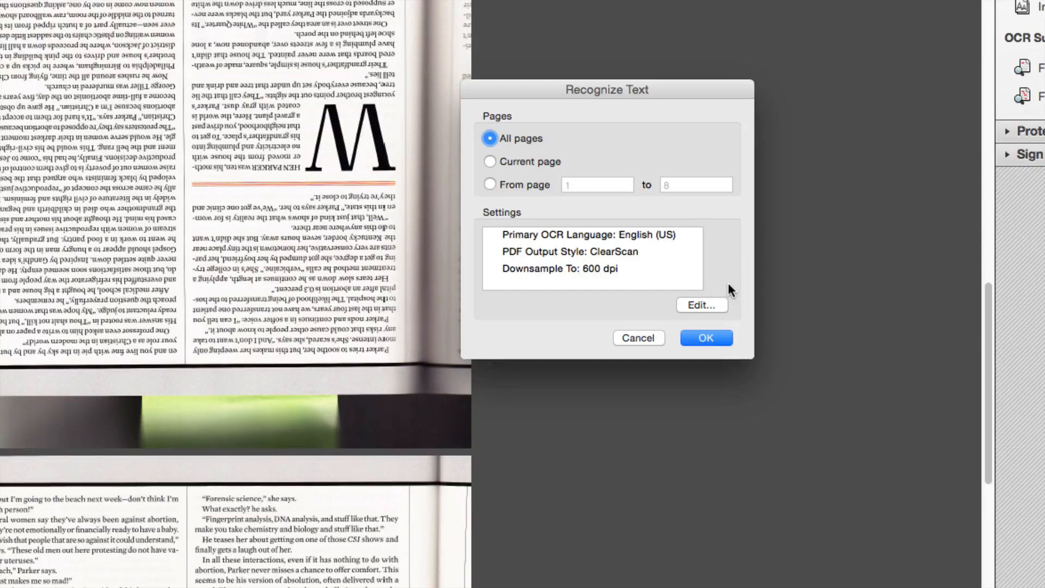
pyautogui.moveTo(700, 305)
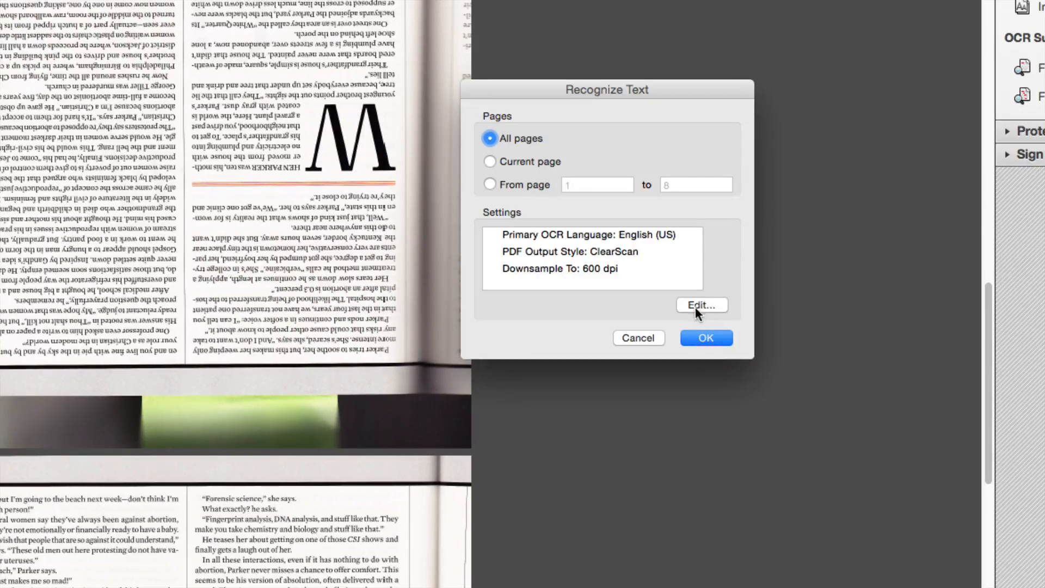
pyautogui.click(700, 305)
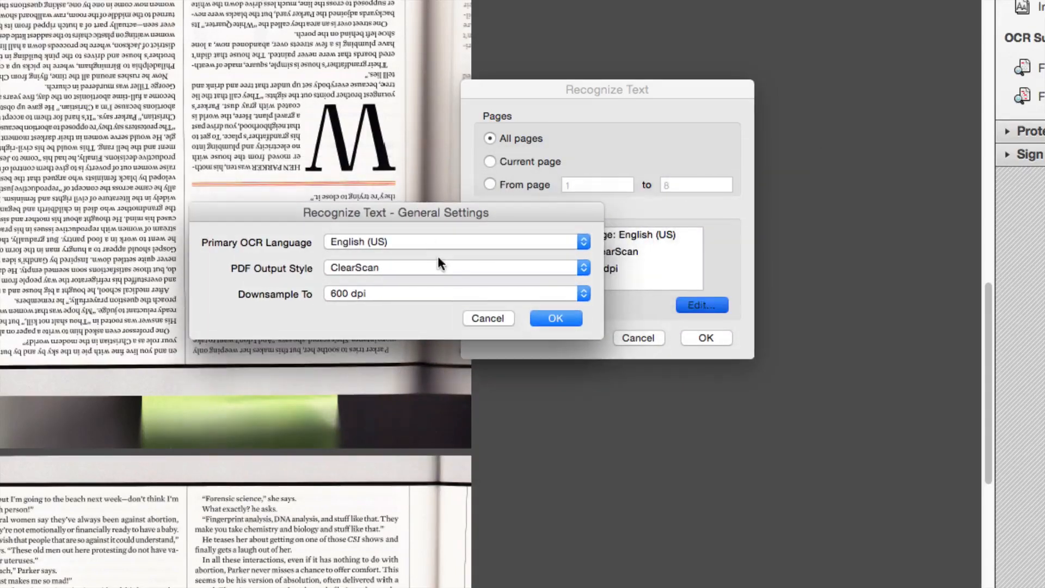
pyautogui.click(454, 268)
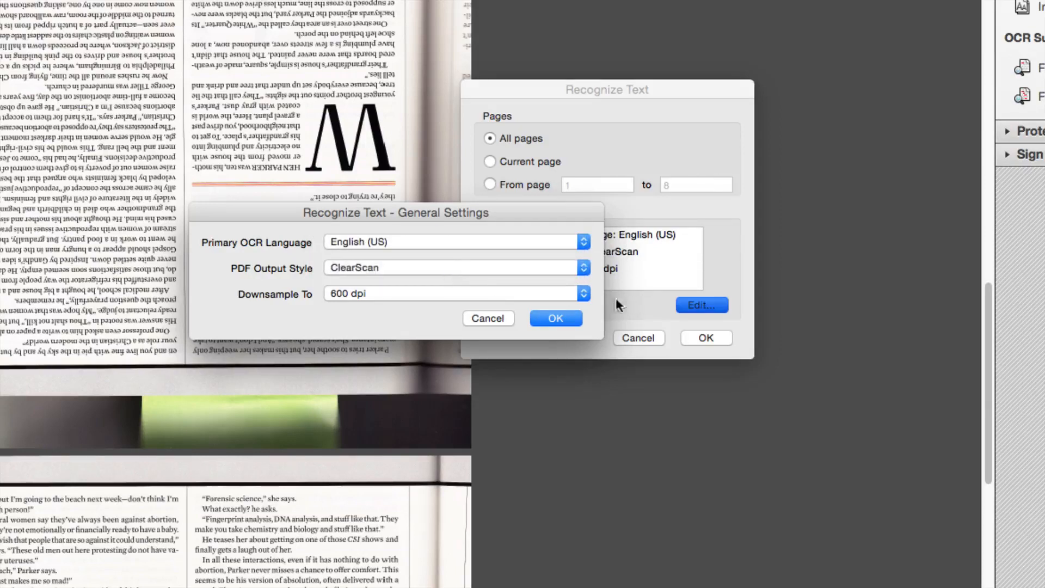
pyautogui.click(582, 293)
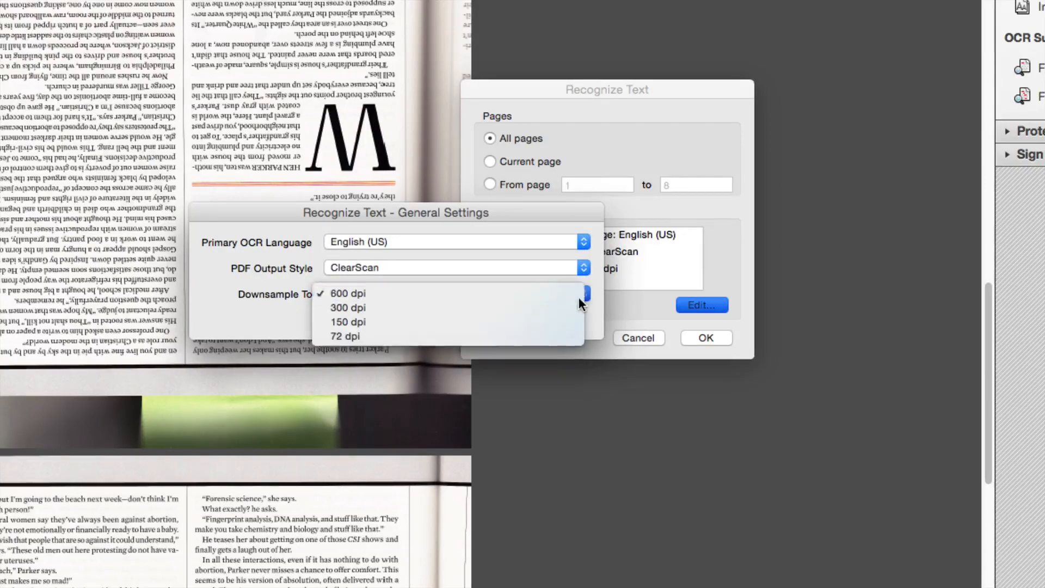
pyautogui.click(349, 293)
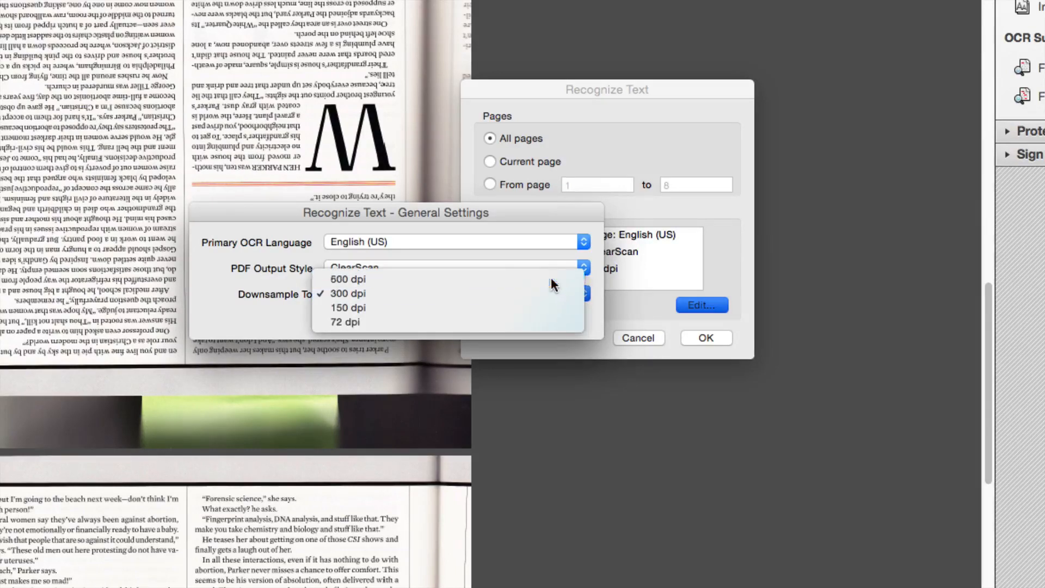
pyautogui.click(347, 279)
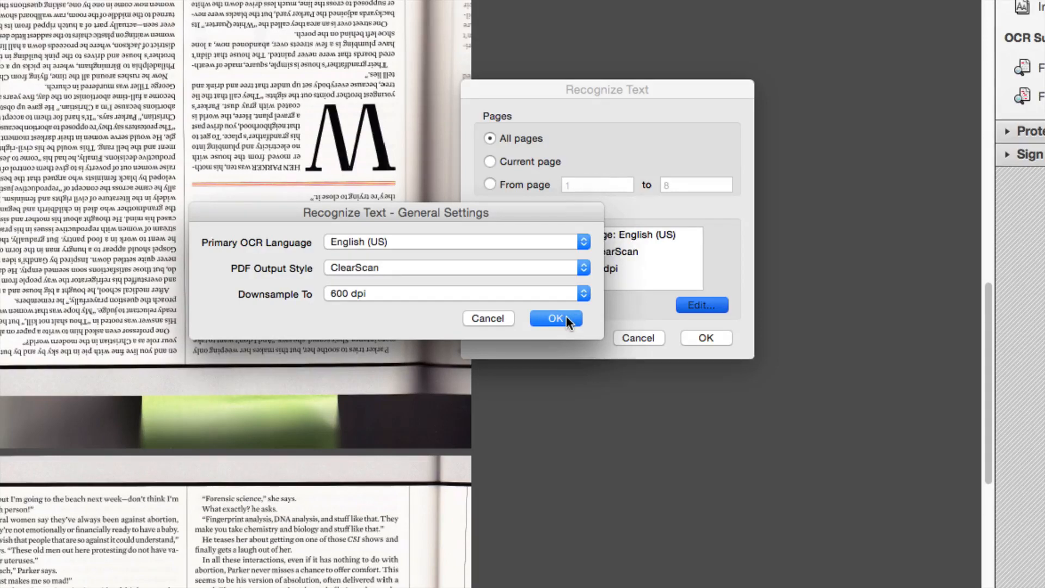
pyautogui.click(555, 318)
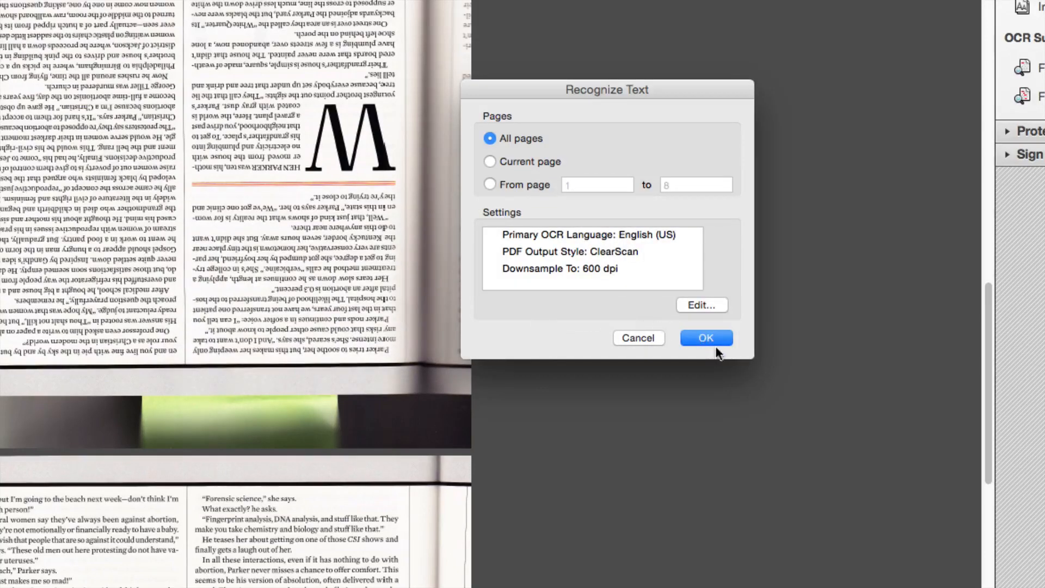
# Step: Run OCR on all eight pages with ClearScan at 600 dpi, scrolling through as it processes
pyautogui.click(705, 338)
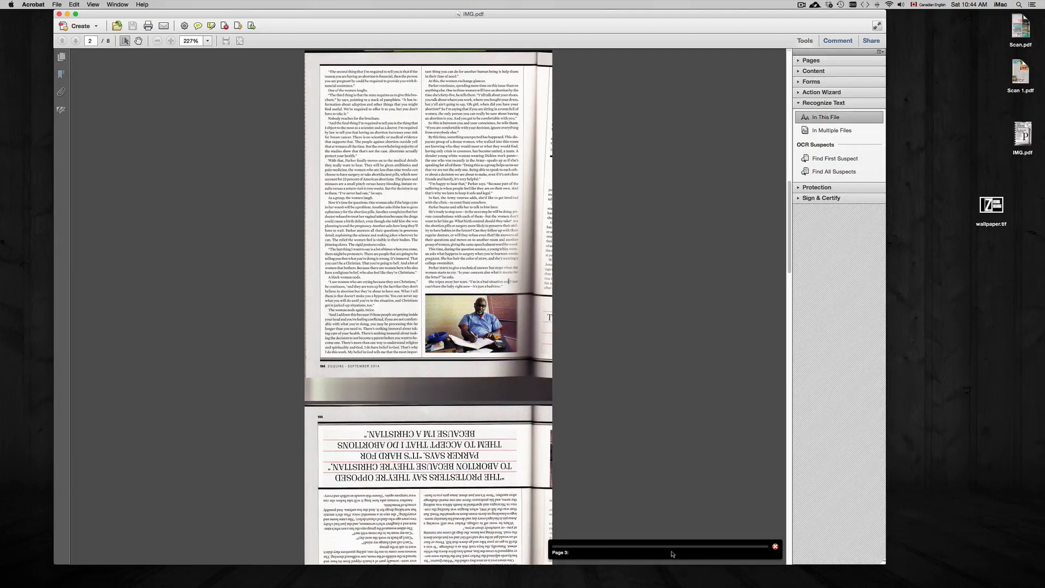
pyautogui.scroll(-3)
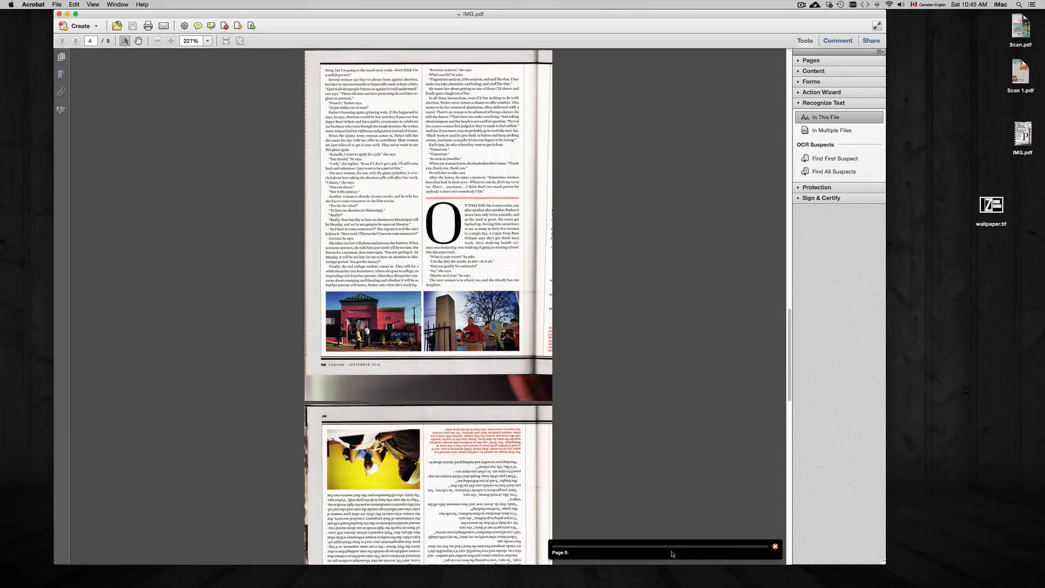
pyautogui.scroll(-3)
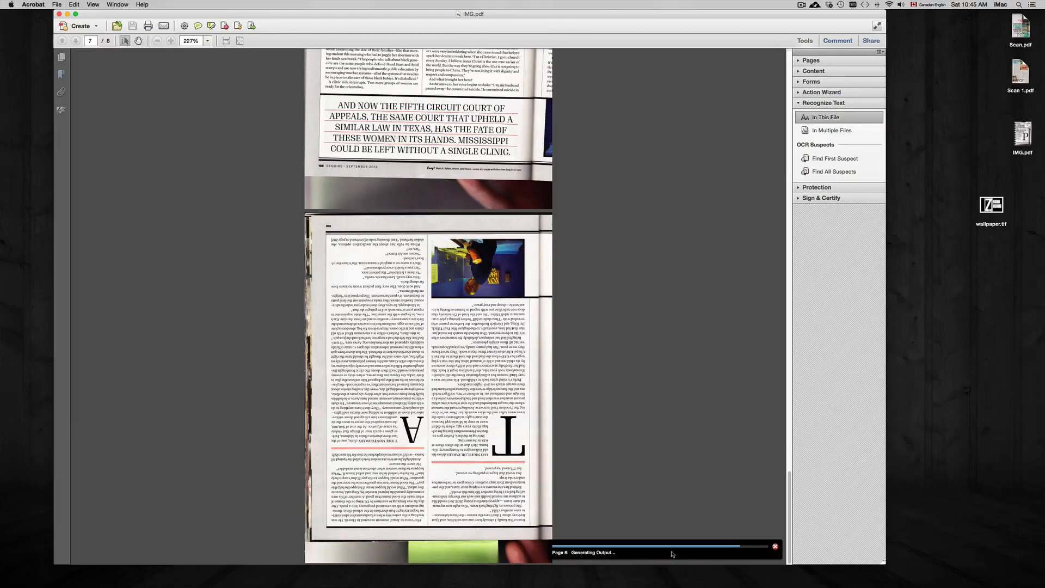
pyautogui.scroll(-3)
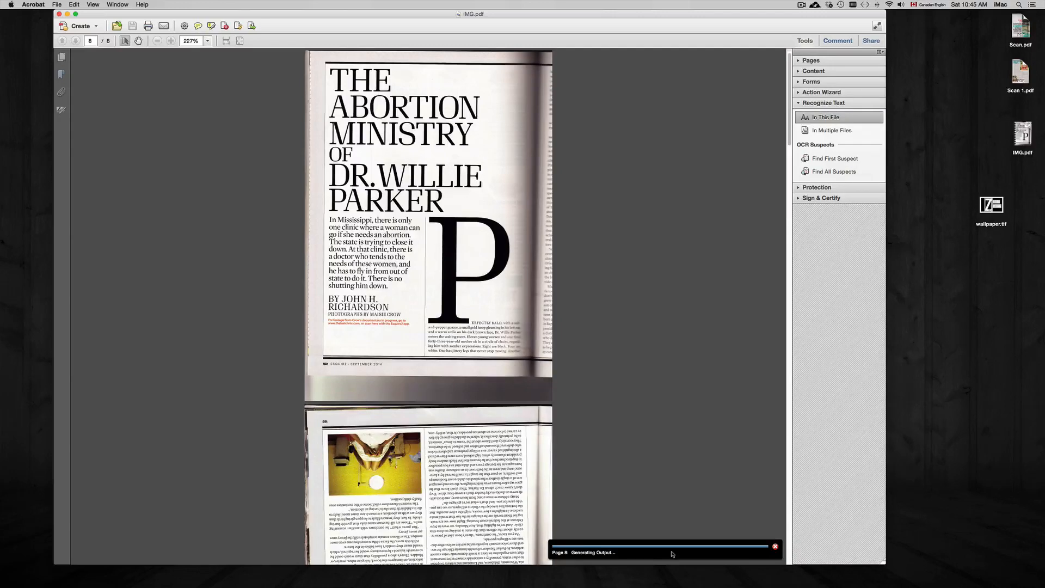